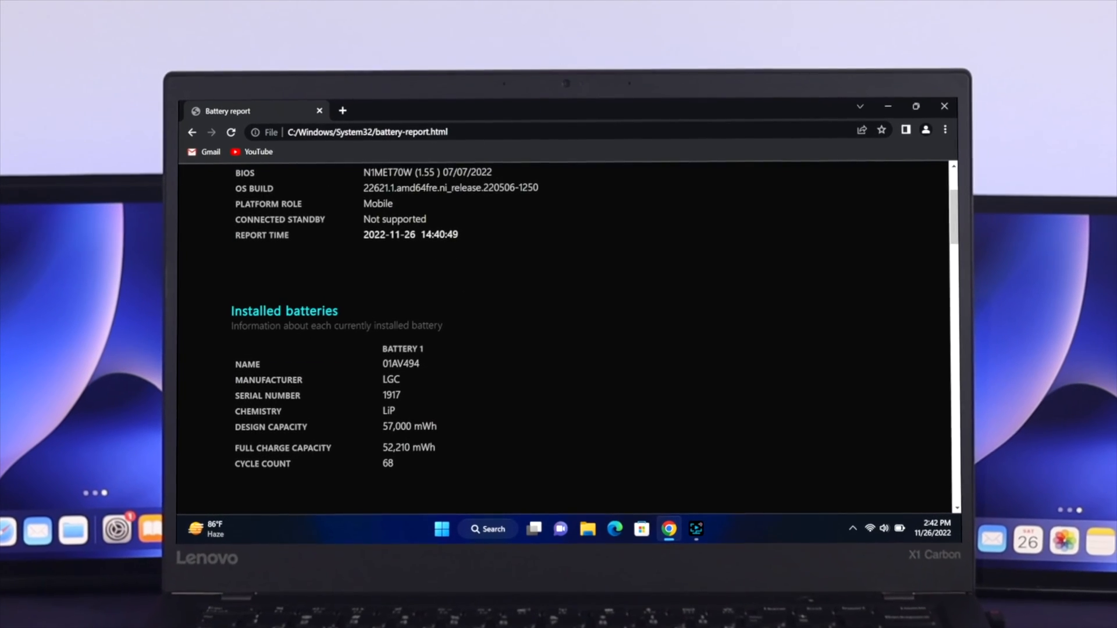
Close the battery report in Chrome to return to the desktop
scroll("down", 3)
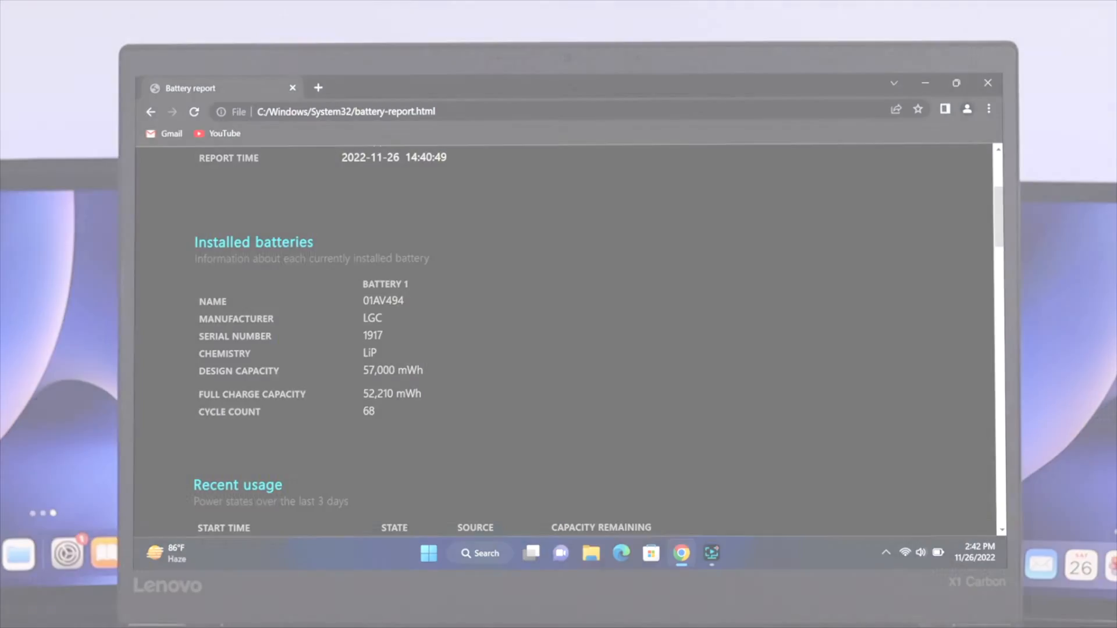
left_click(987, 81)
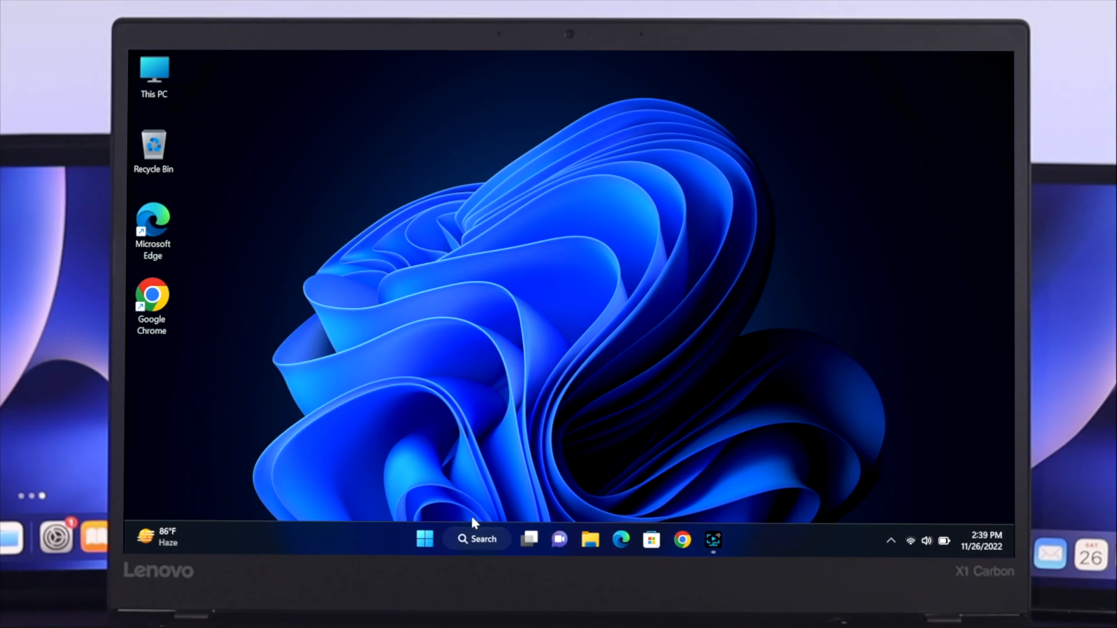
Search Start for cmd and run Command Prompt as administrator
left_click(423, 538)
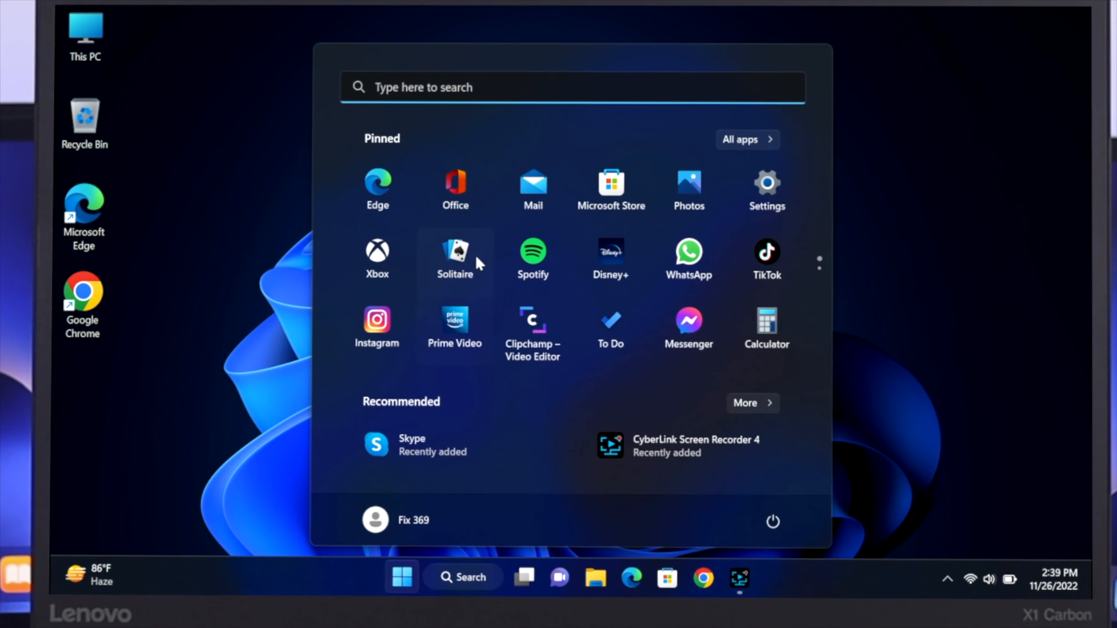
type("cmd")
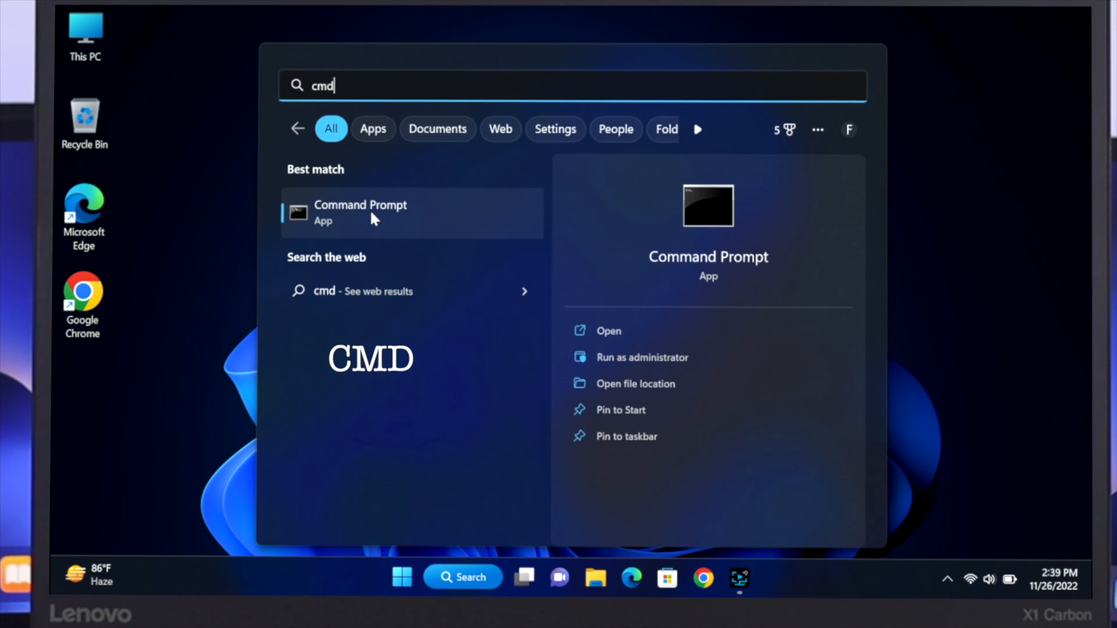
right_click(372, 213)
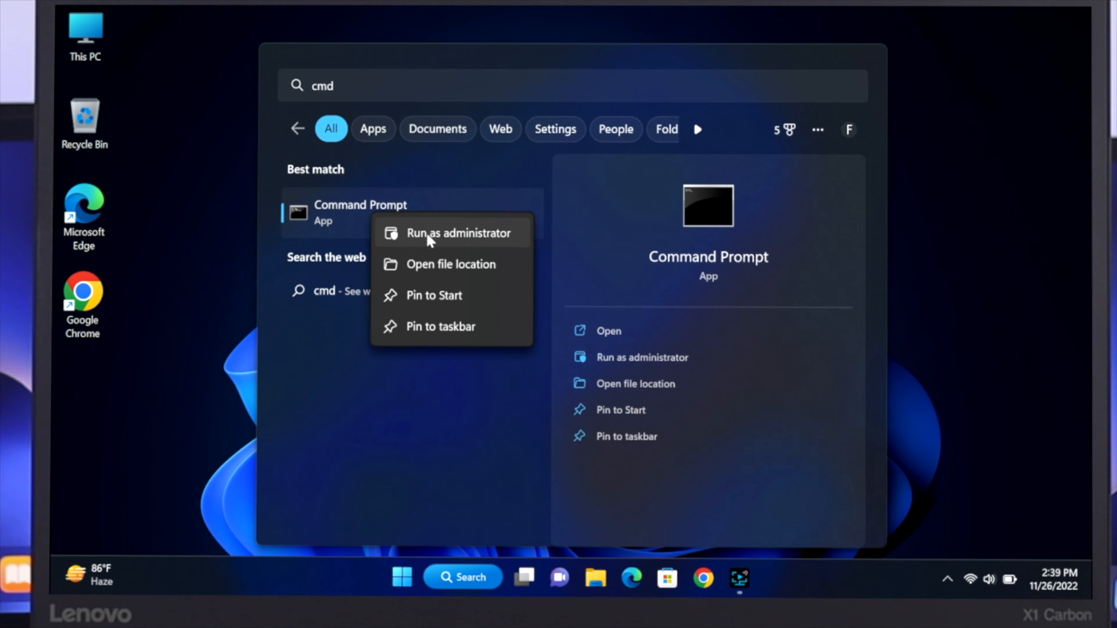
left_click(456, 233)
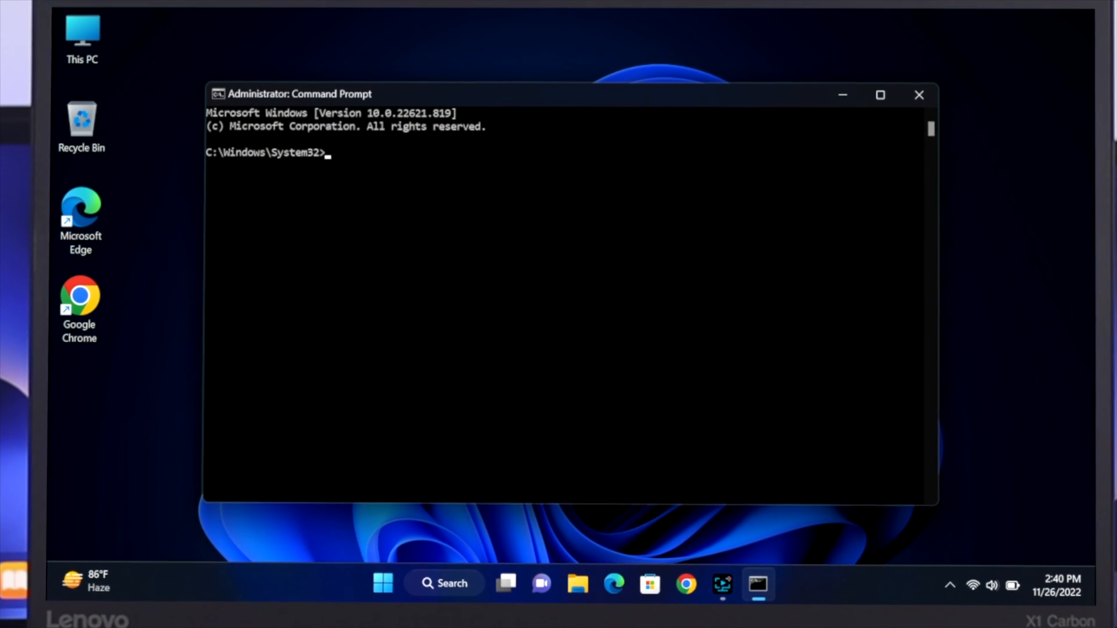
Run powercfg /batteryreport to generate battery-report.html
type("powercfg /batter")
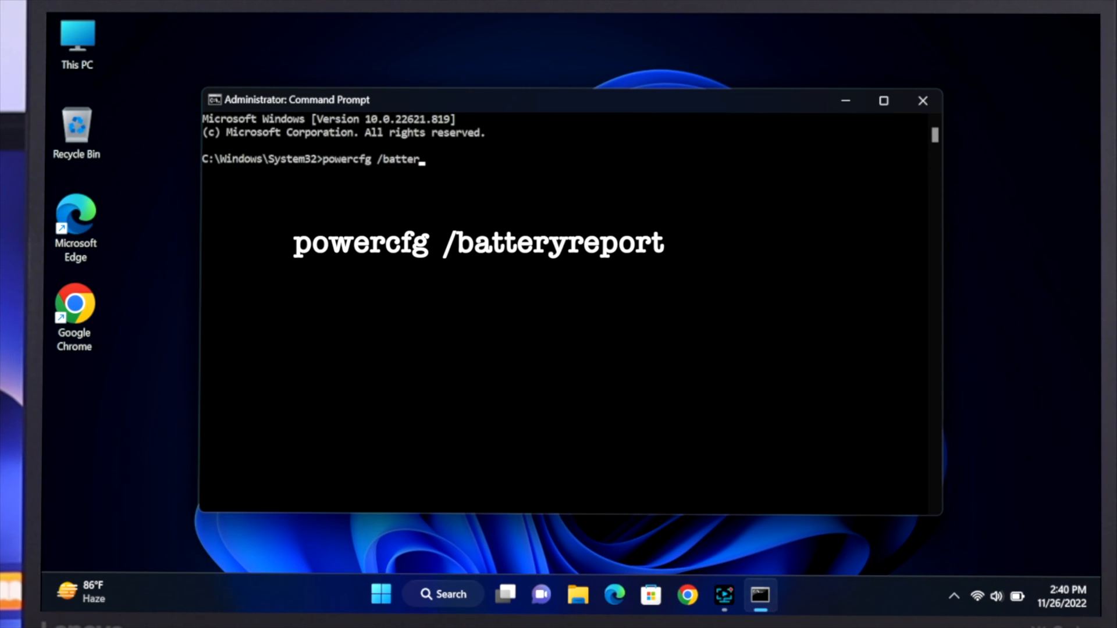
type("yreport")
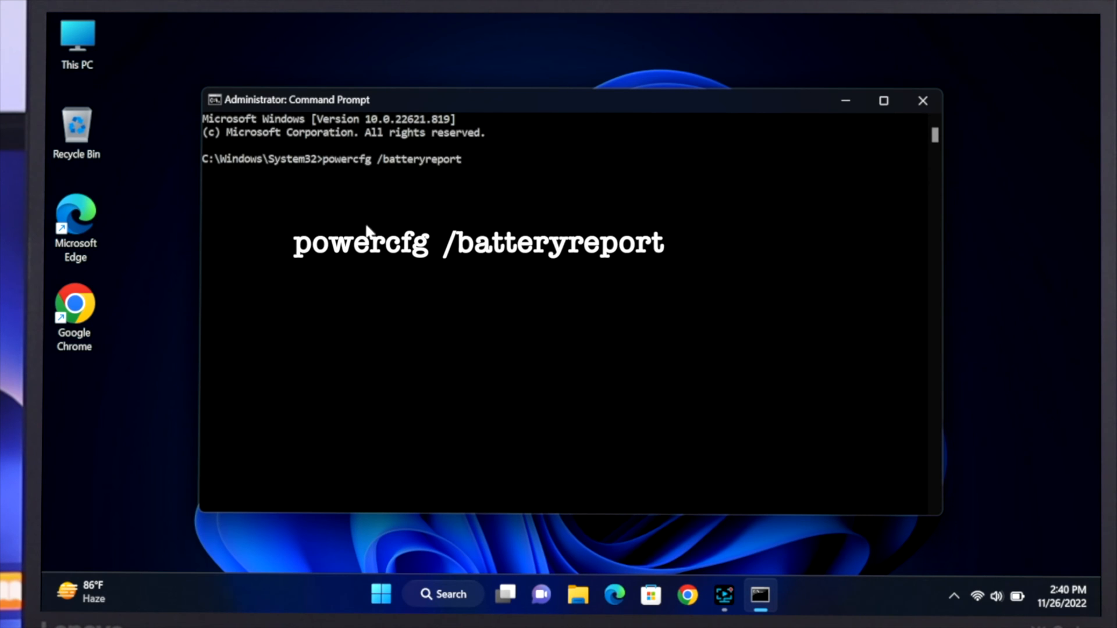
key("Enter")
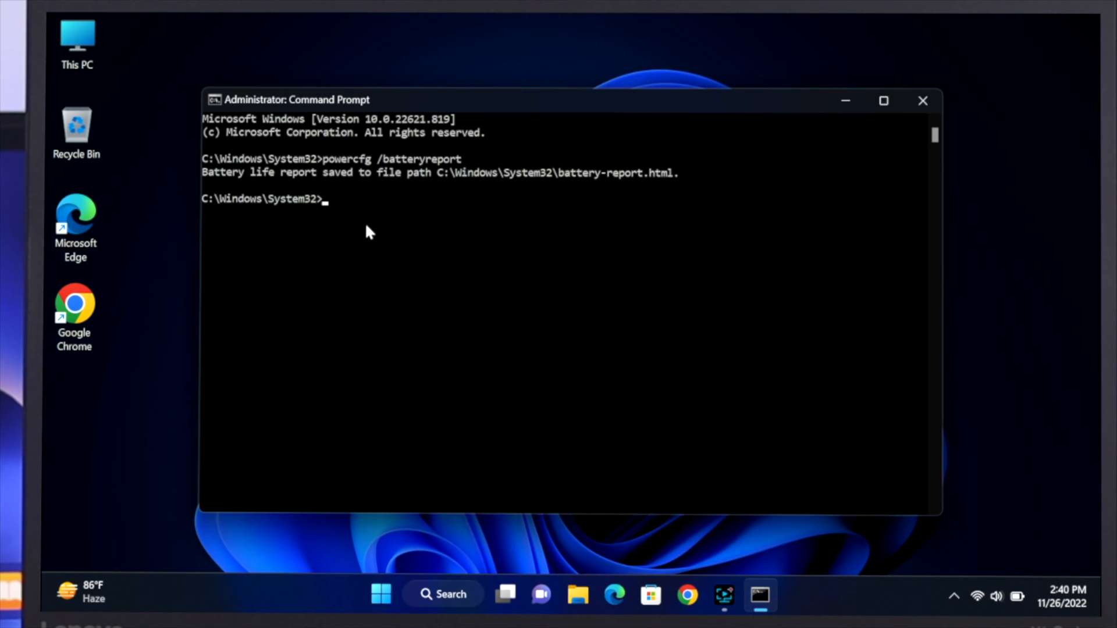
mouse_move(287, 180)
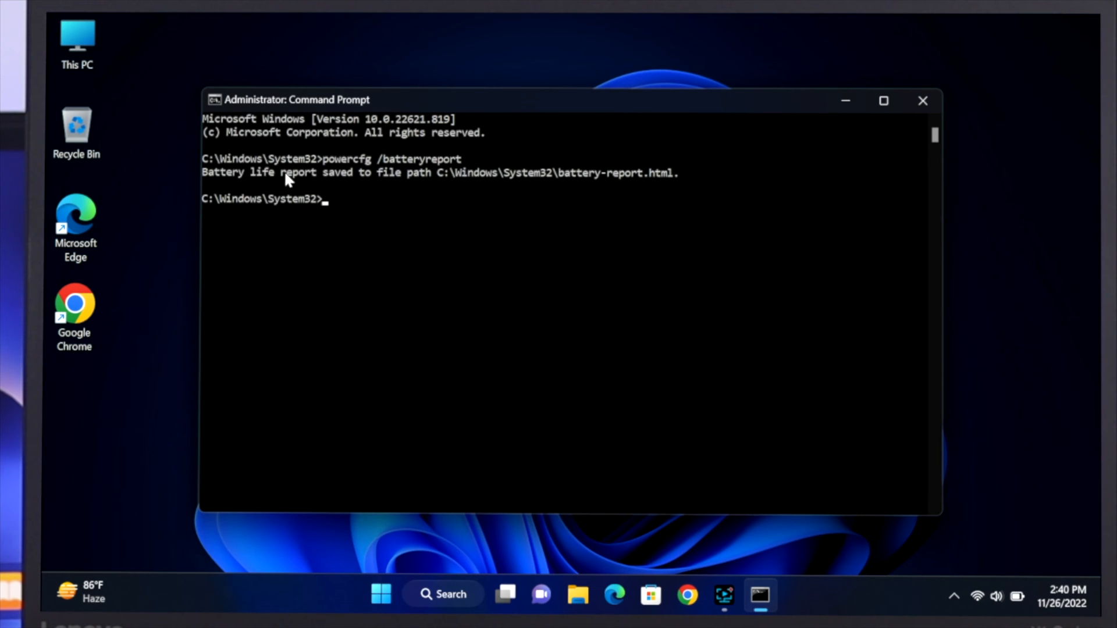
mouse_move(449, 177)
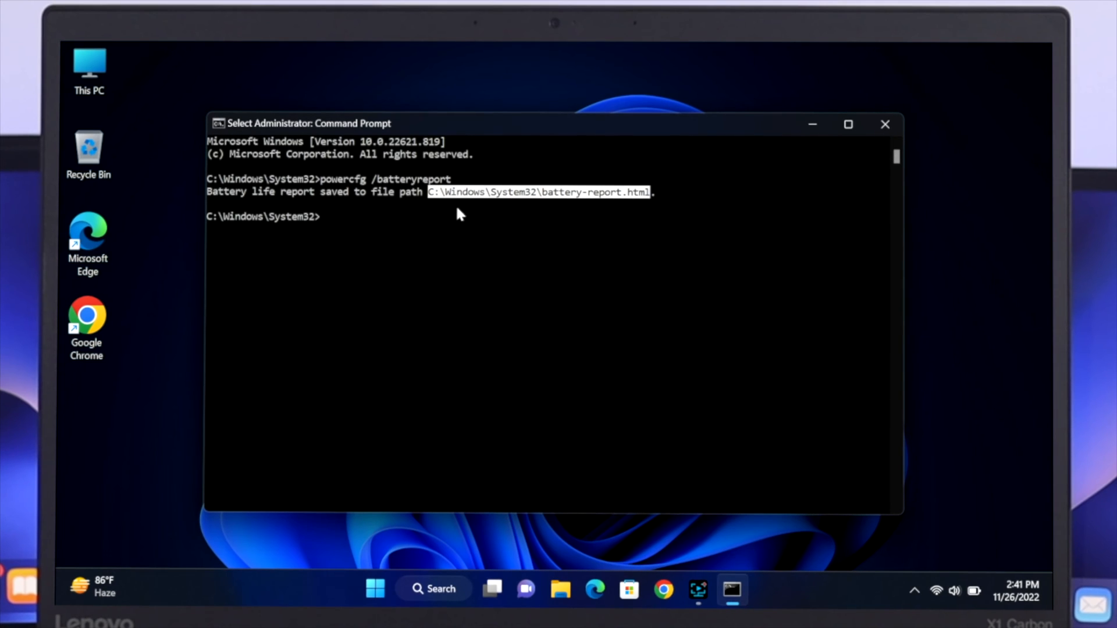
Copy the saved report's file path and close Command Prompt
key("Ctrl+C")
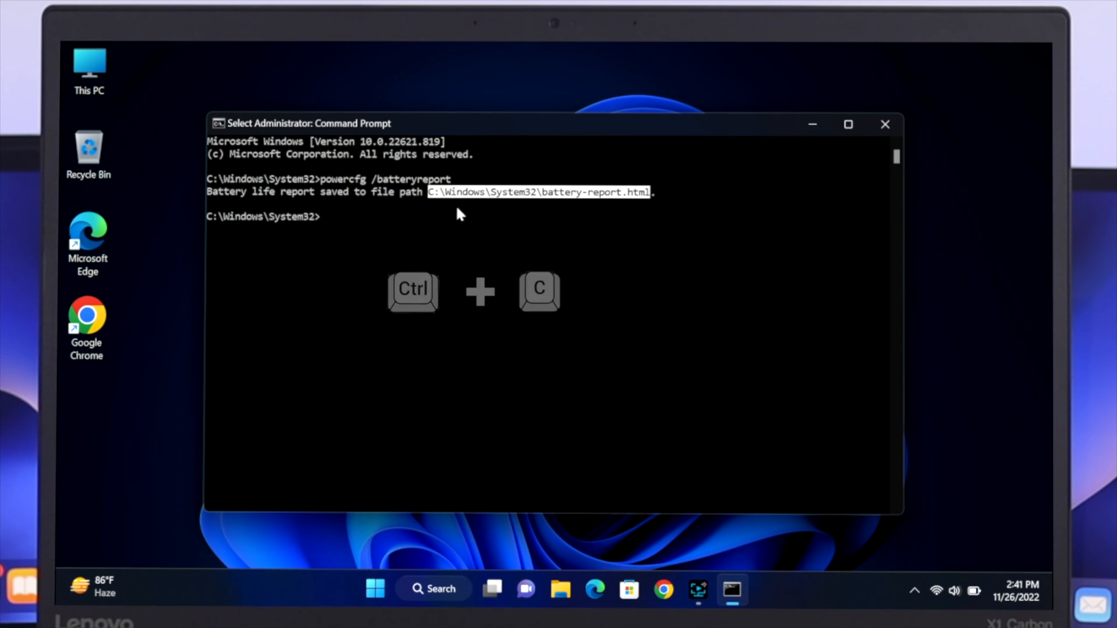
key("Ctrl+C")
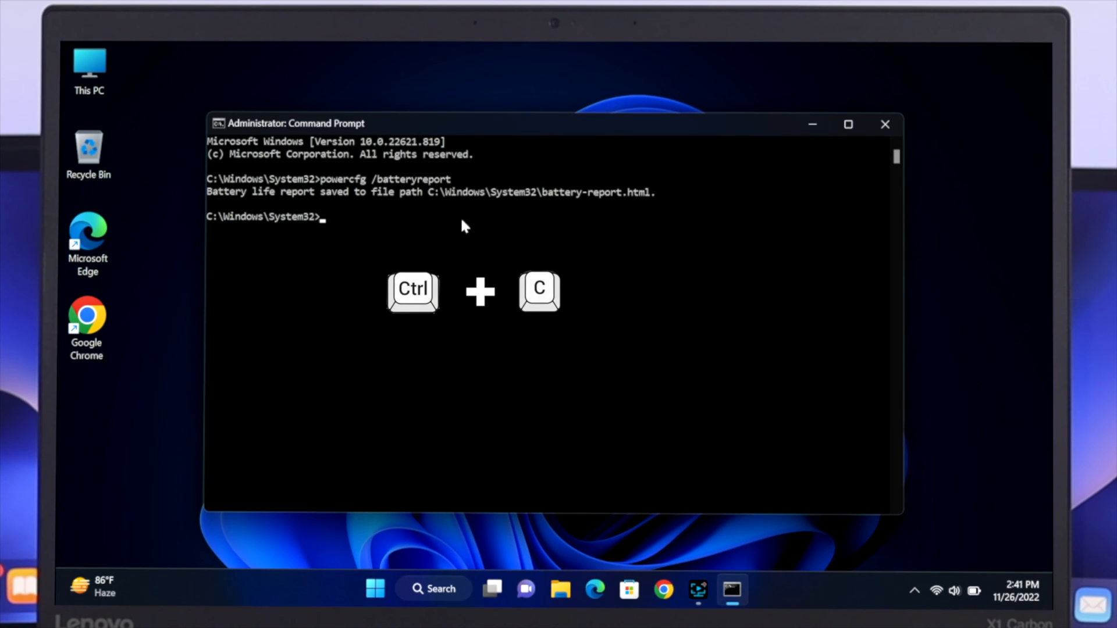
left_click(885, 124)
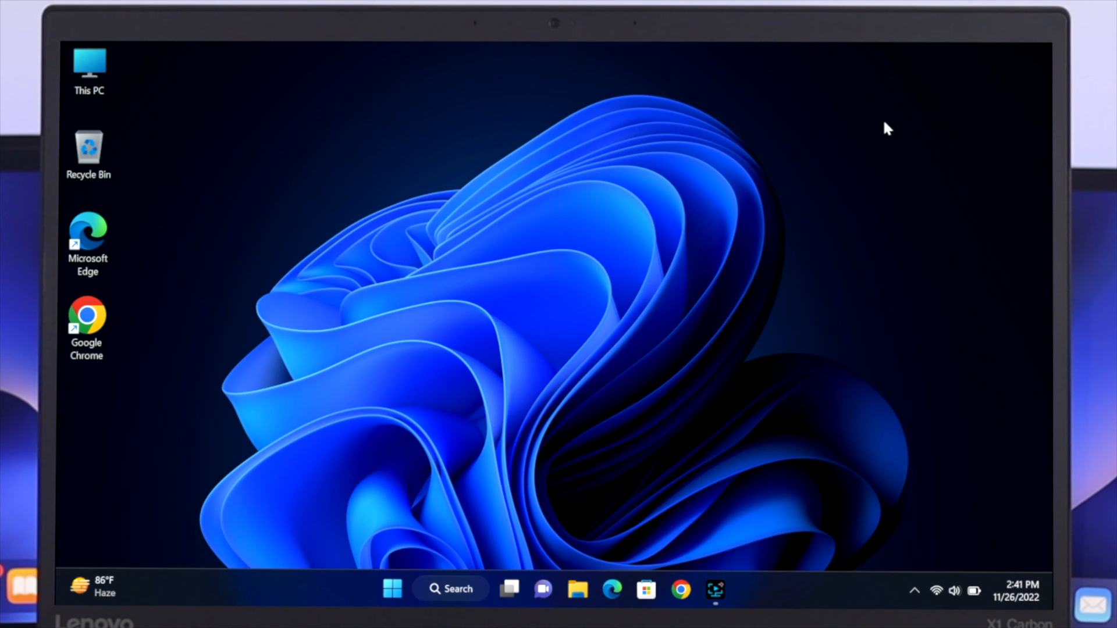
mouse_move(699, 558)
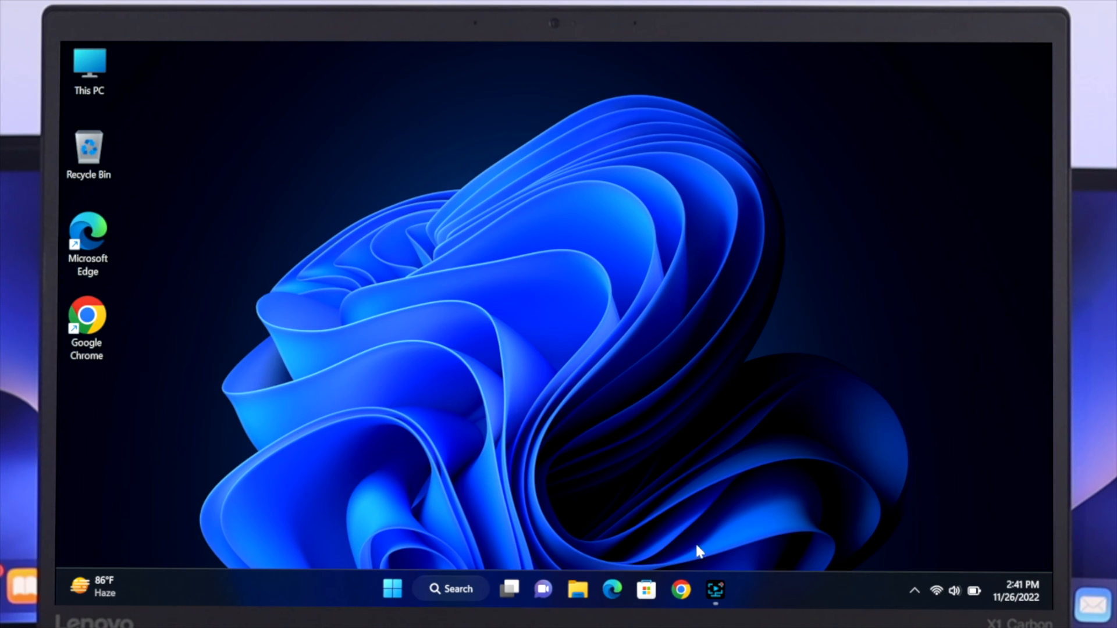
Launch Chrome and load the battery report from the pasted file path
left_click(679, 590)
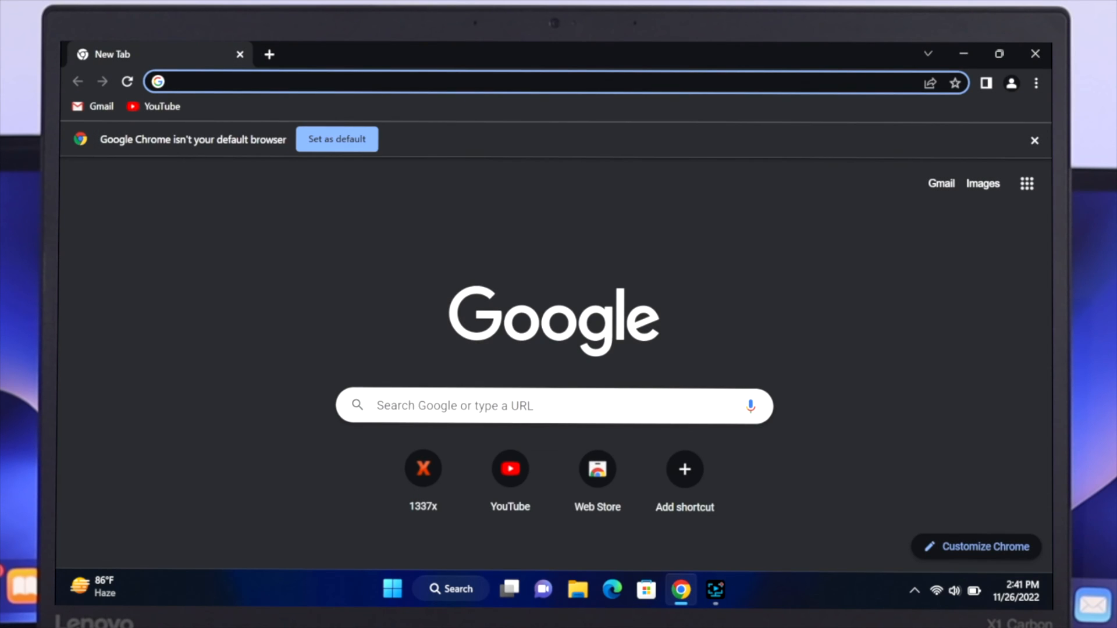
key("ctrl+v")
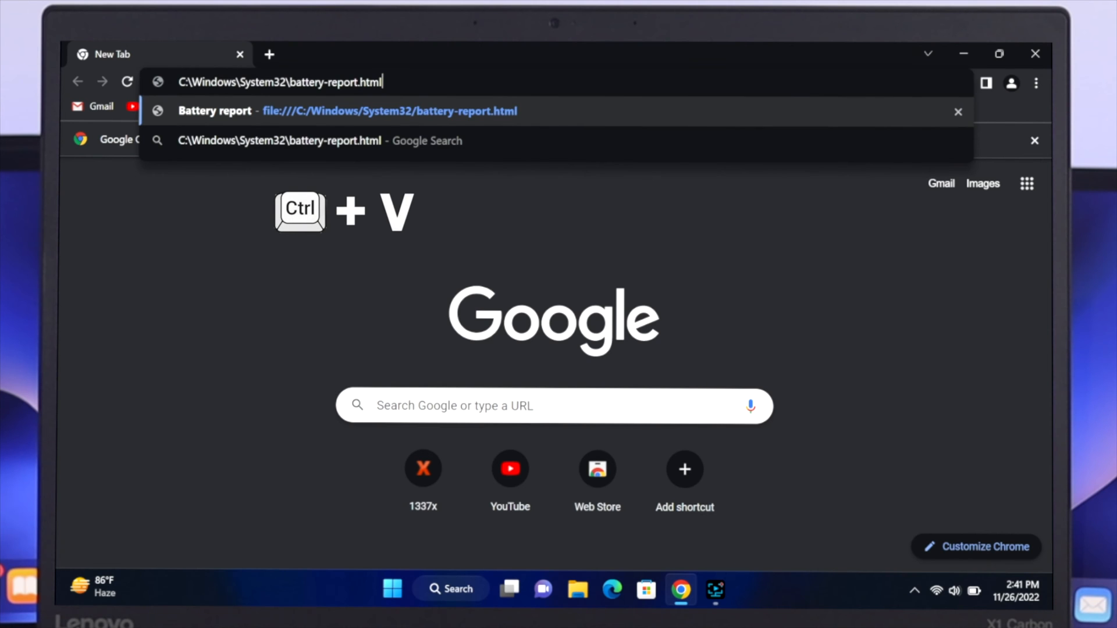
key("Enter")
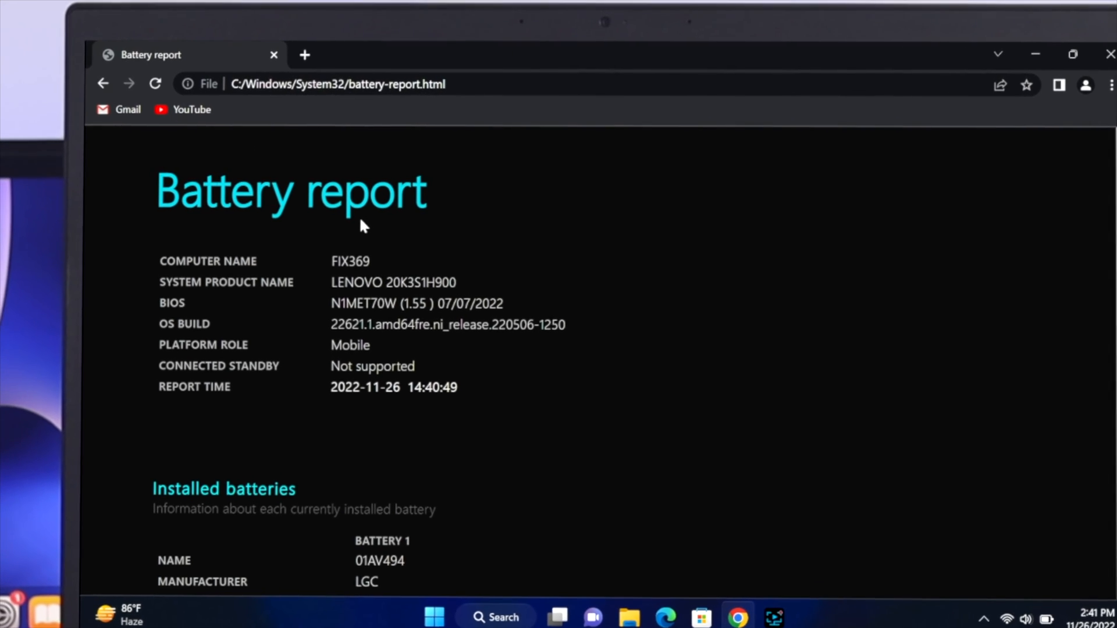
Scroll to Installed batteries showing Design Capacity, Full Charge Capacity and Cycle Count
scroll("down", 3)
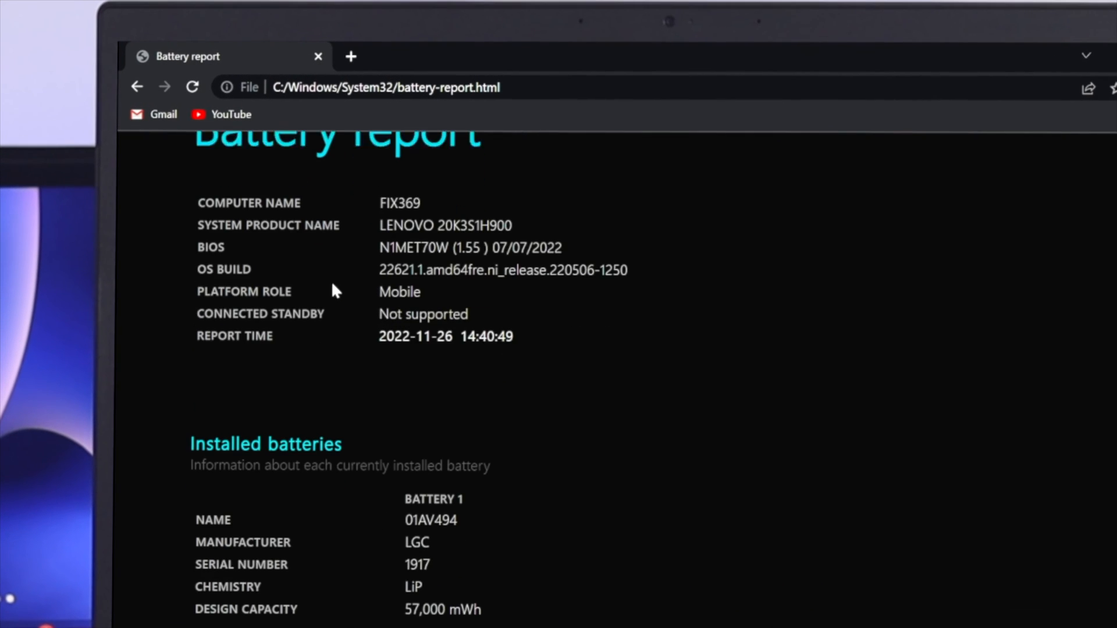
scroll("down", 3)
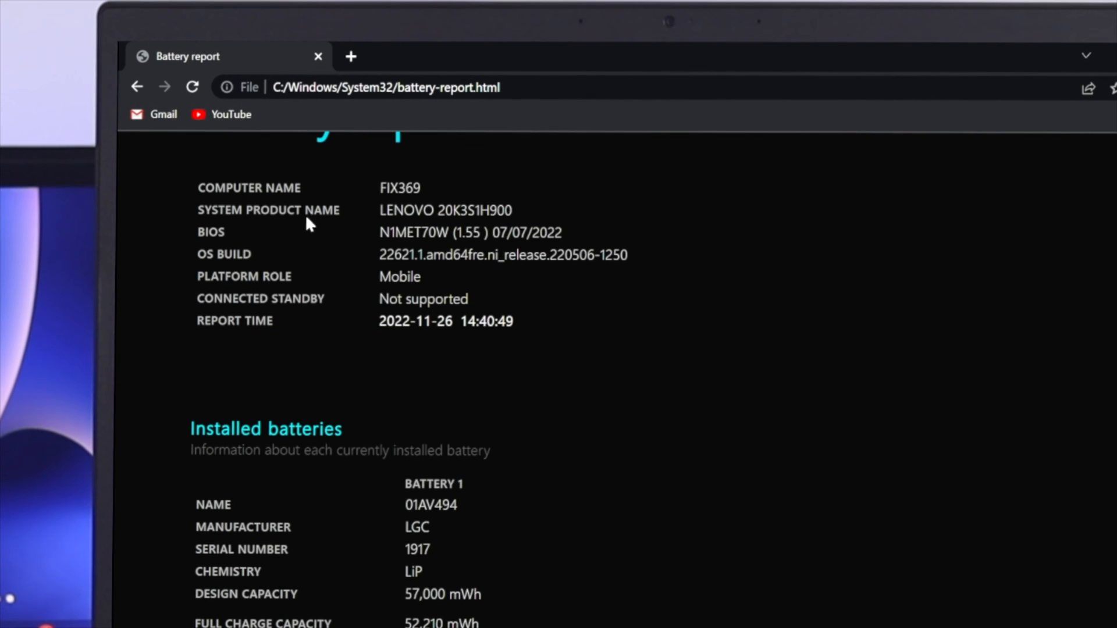
mouse_move(337, 289)
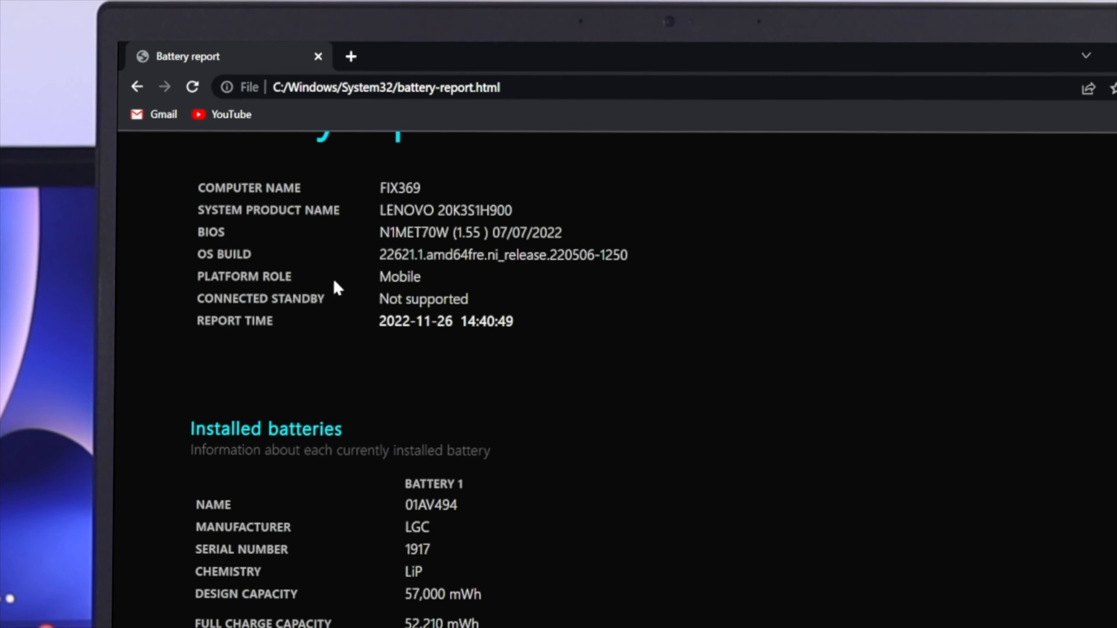
scroll("down", 3)
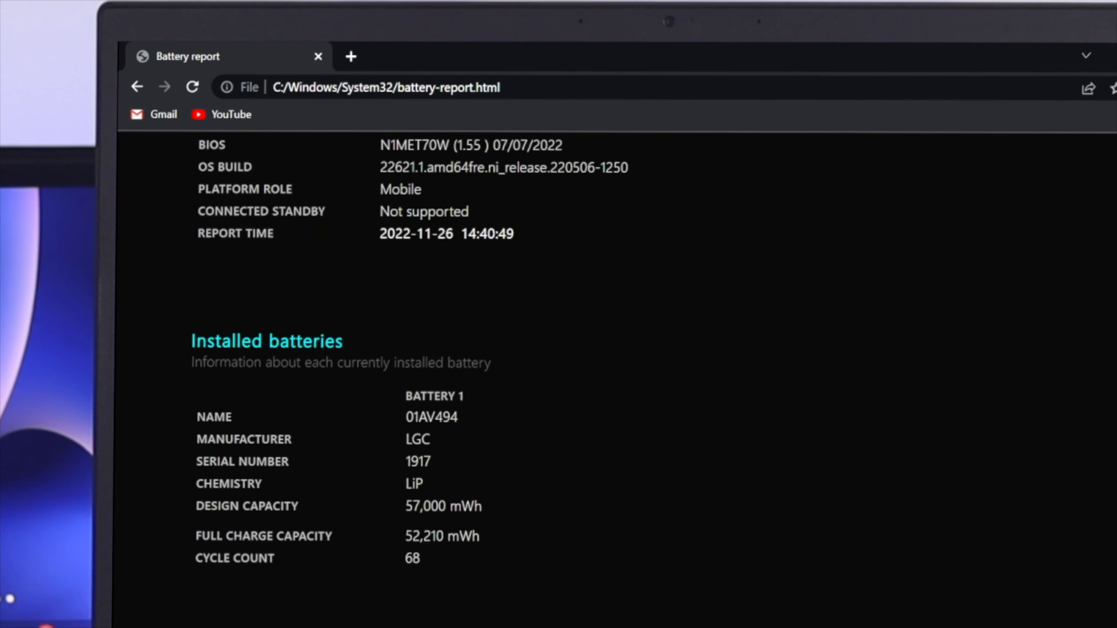
mouse_move(370, 381)
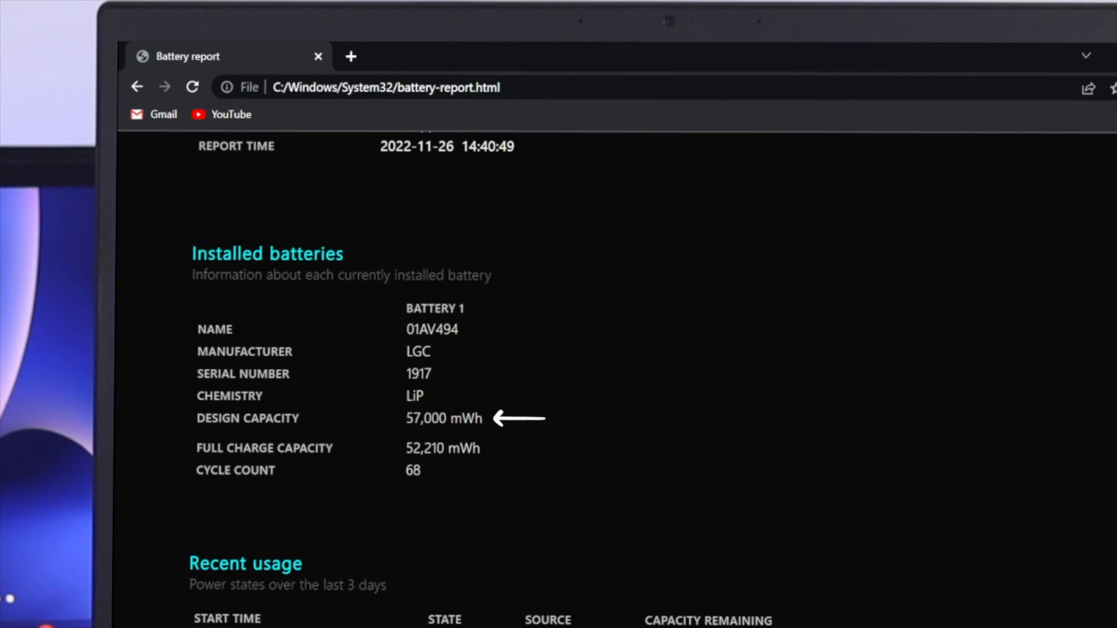
mouse_move(433, 442)
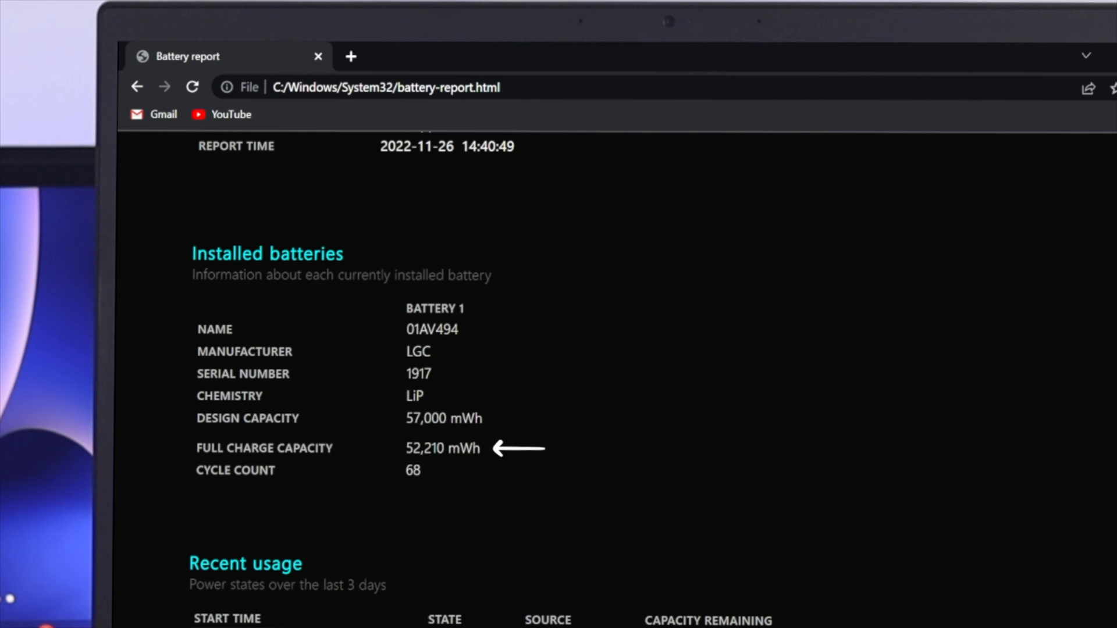
mouse_move(288, 480)
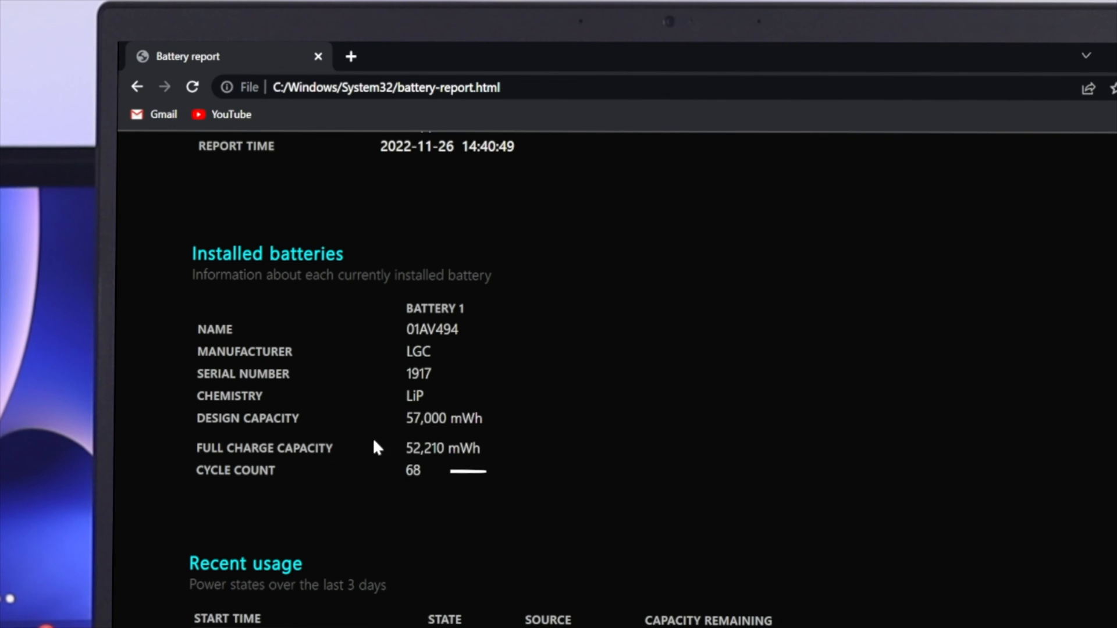
Scroll past Recent usage, Battery usage and Usage history to Battery capacity history
scroll("down", 3)
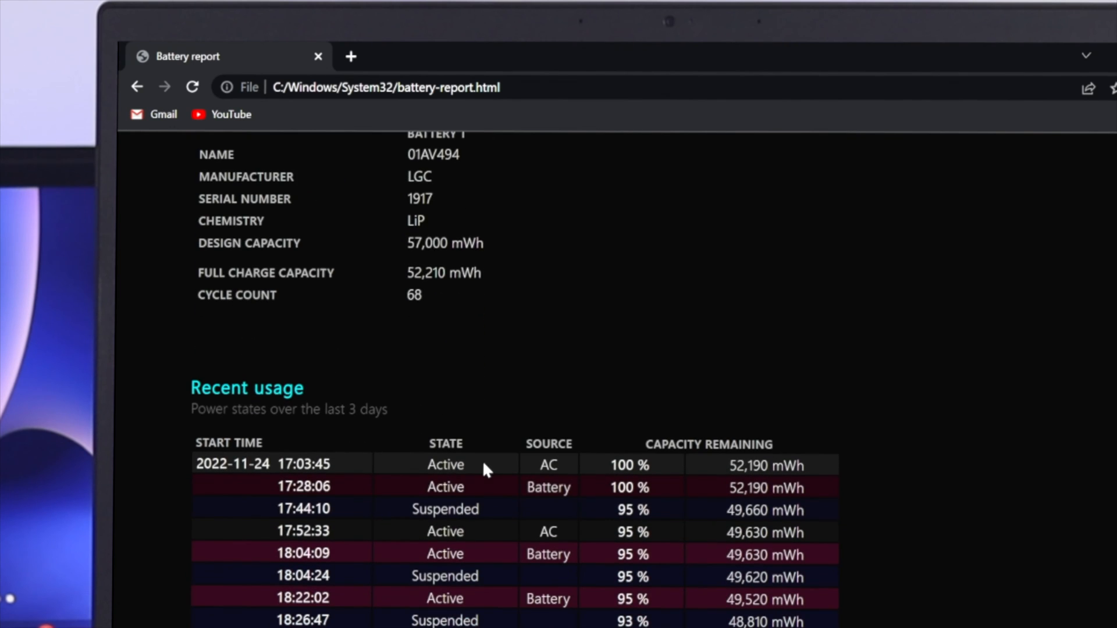
mouse_move(376, 431)
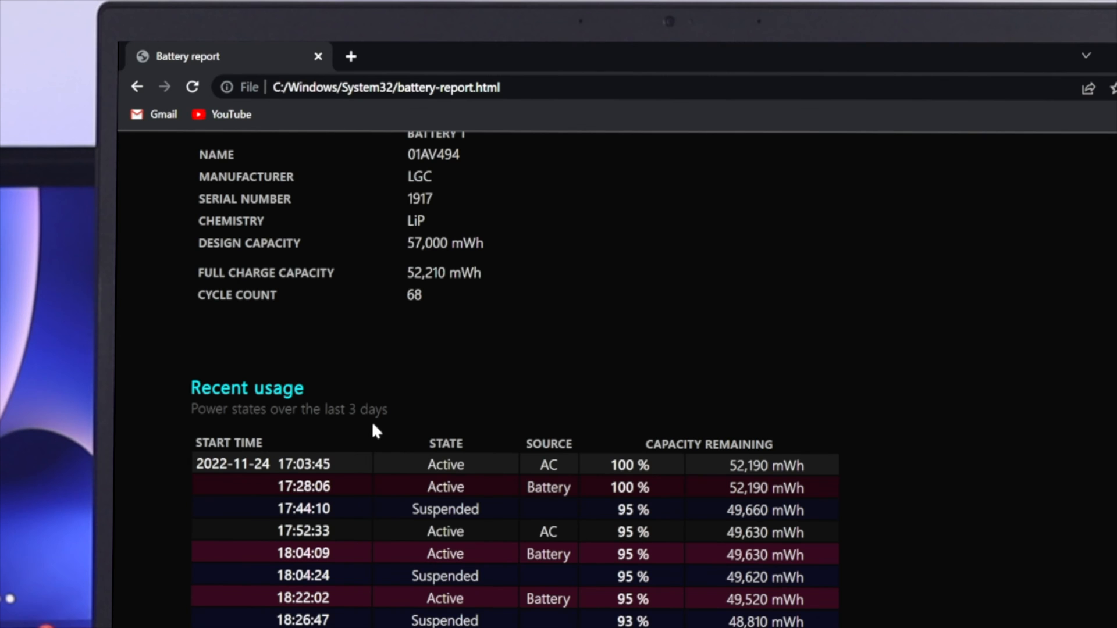
scroll("down", 3)
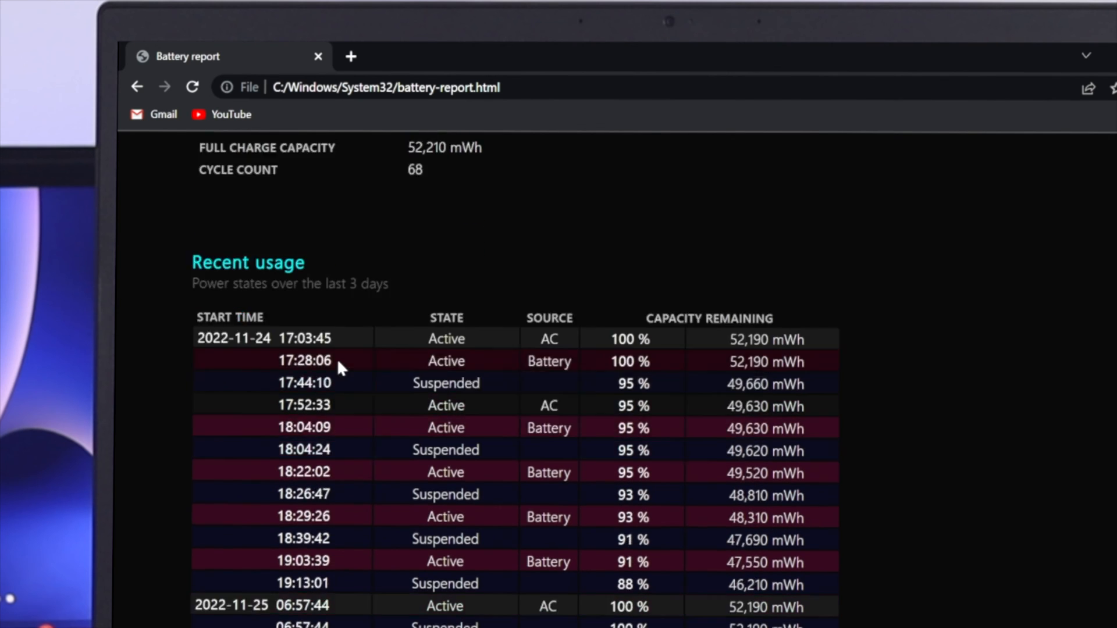
scroll("down", 3)
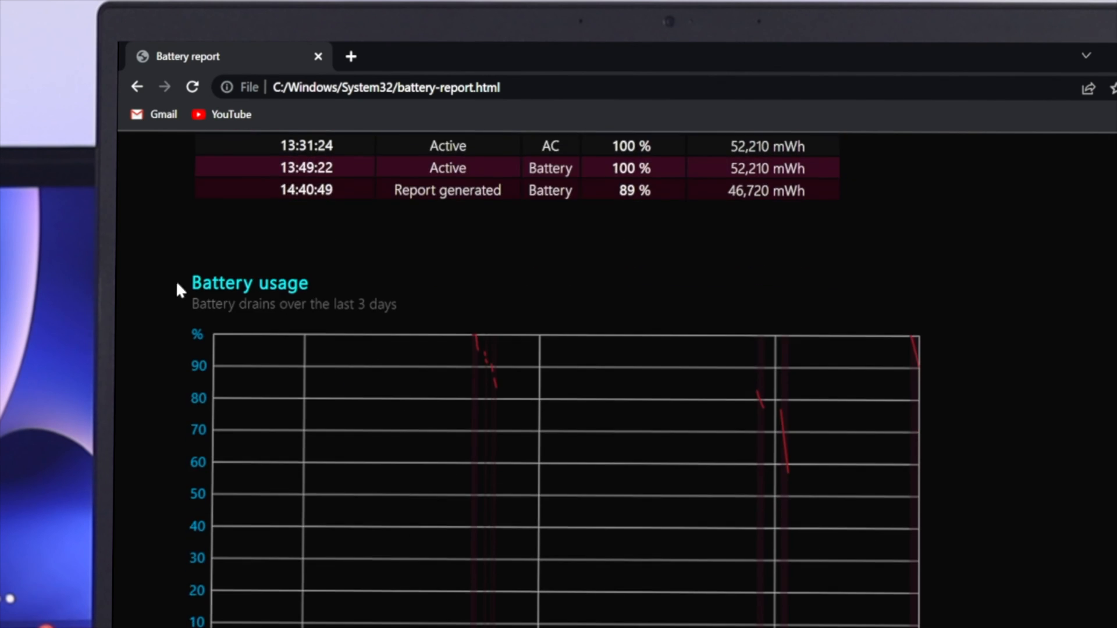
scroll("down", 3)
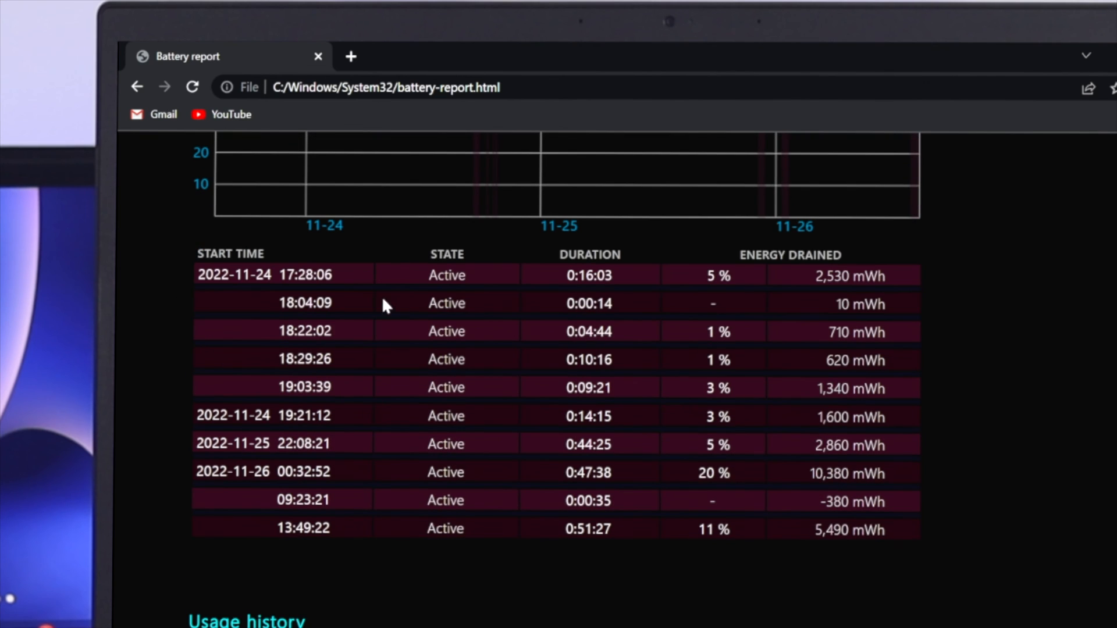
scroll("down", 3)
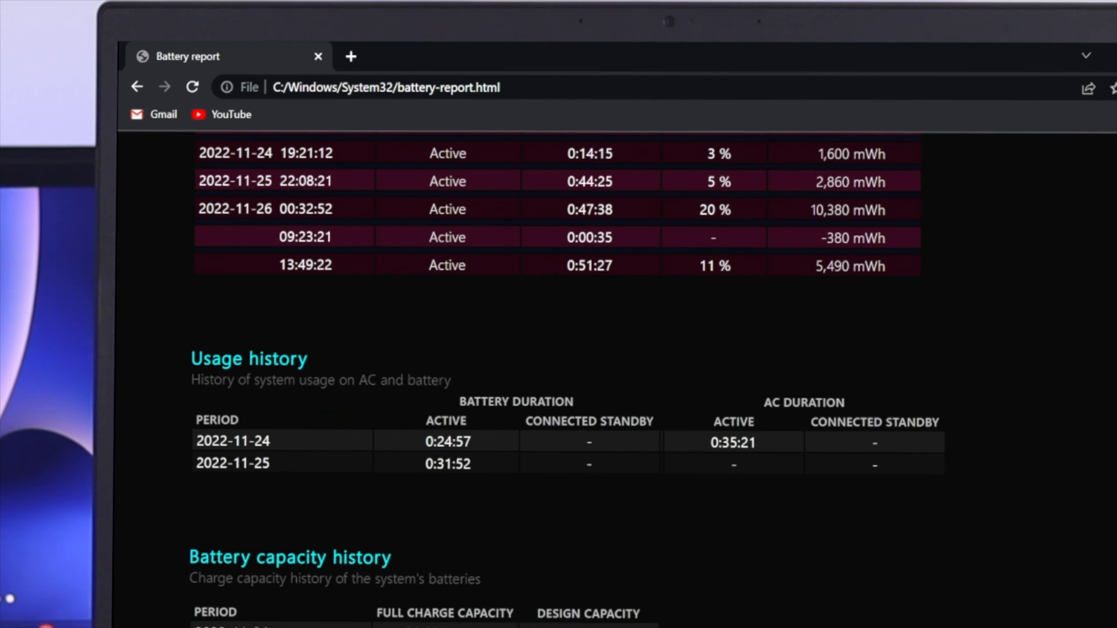
scroll("down", 3)
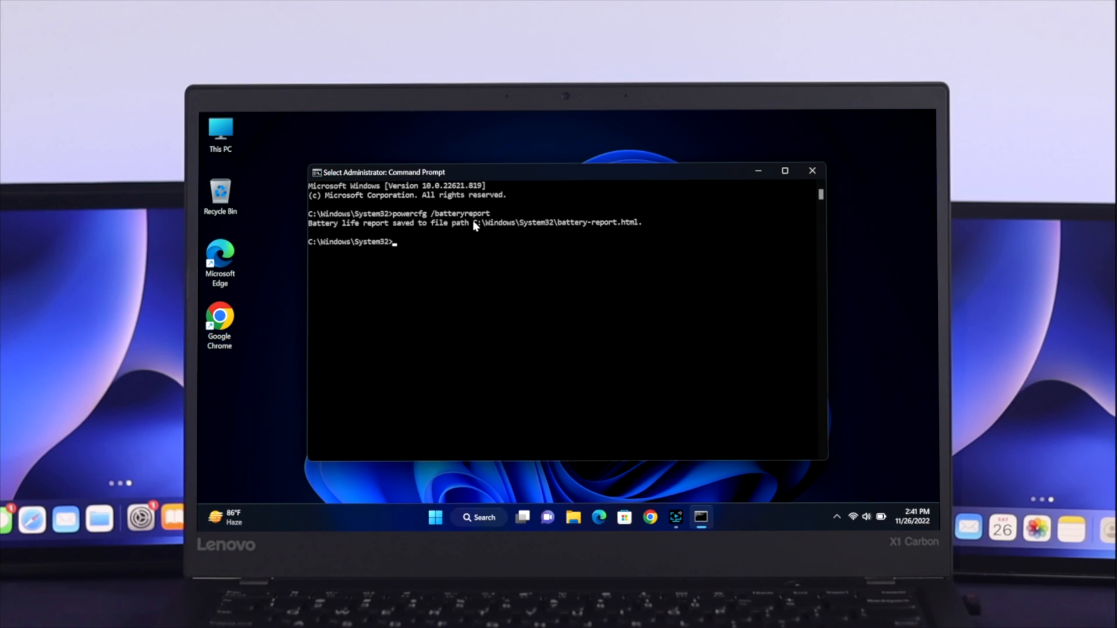
Select the System32 battery-report.html path and load it in Chrome
left_click_drag(473, 222, 639, 222)
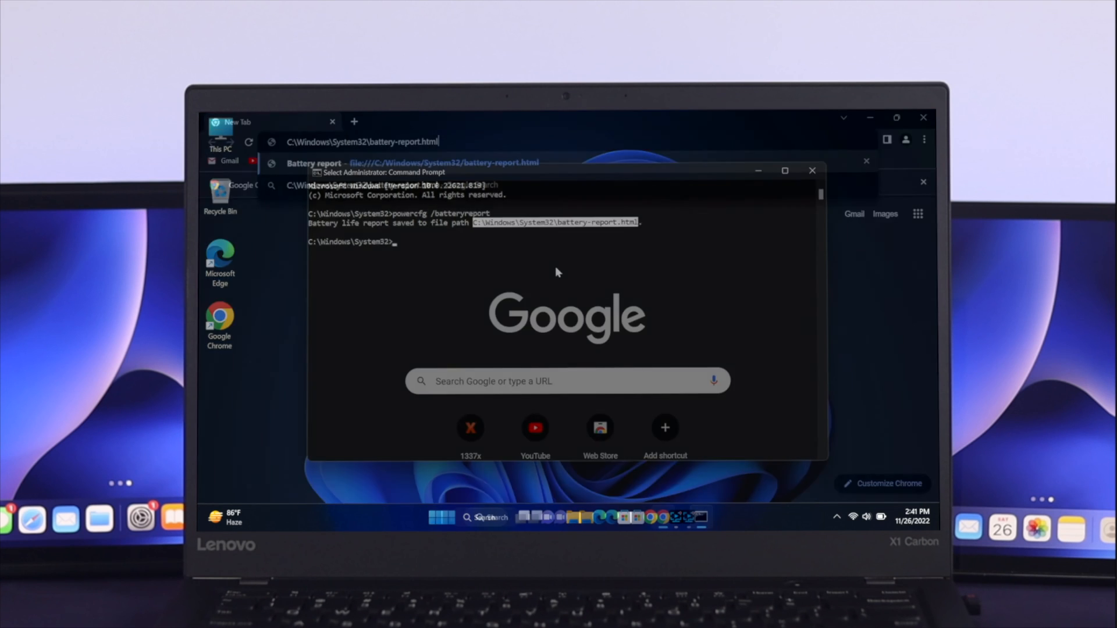
key("Enter")
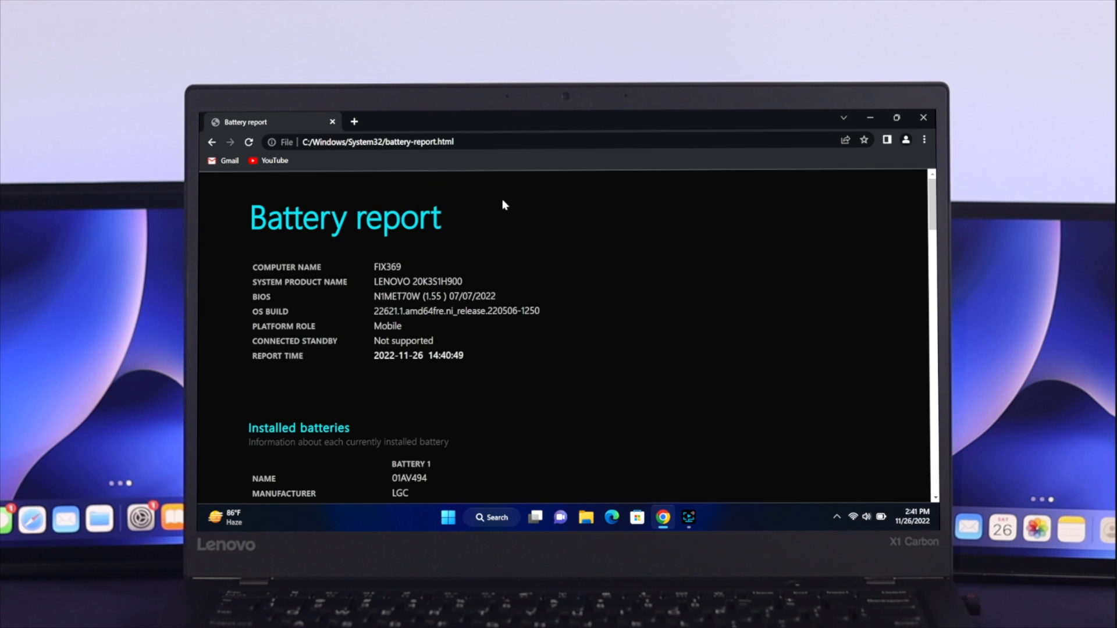
Scroll to the installed battery's design capacity and cycle count details
scroll("down", 3)
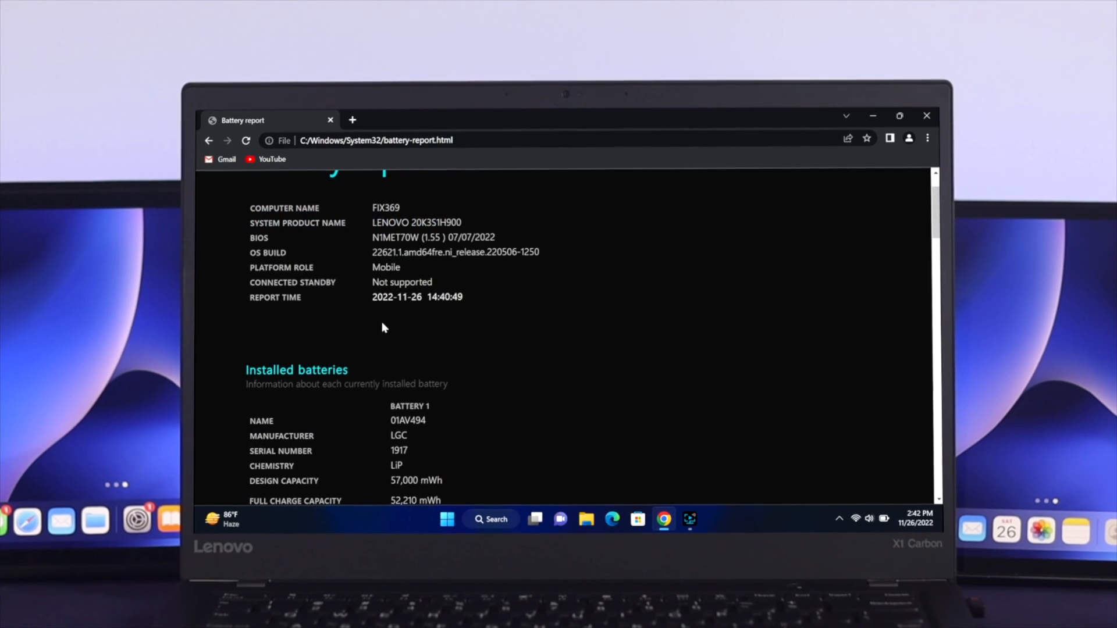
scroll("down", 3)
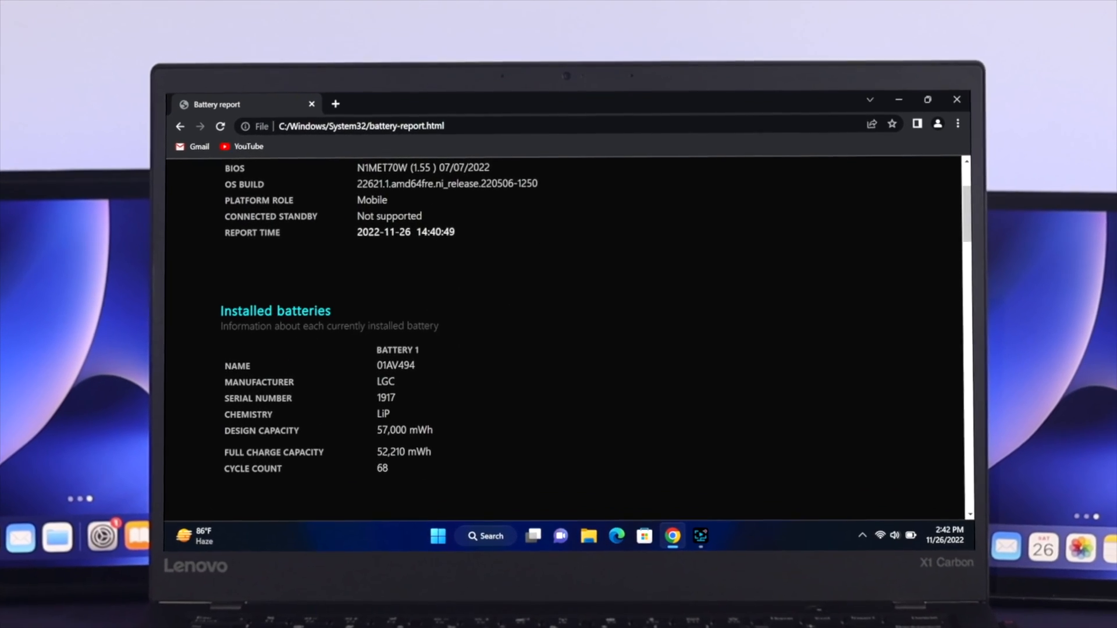
scroll("down", 3)
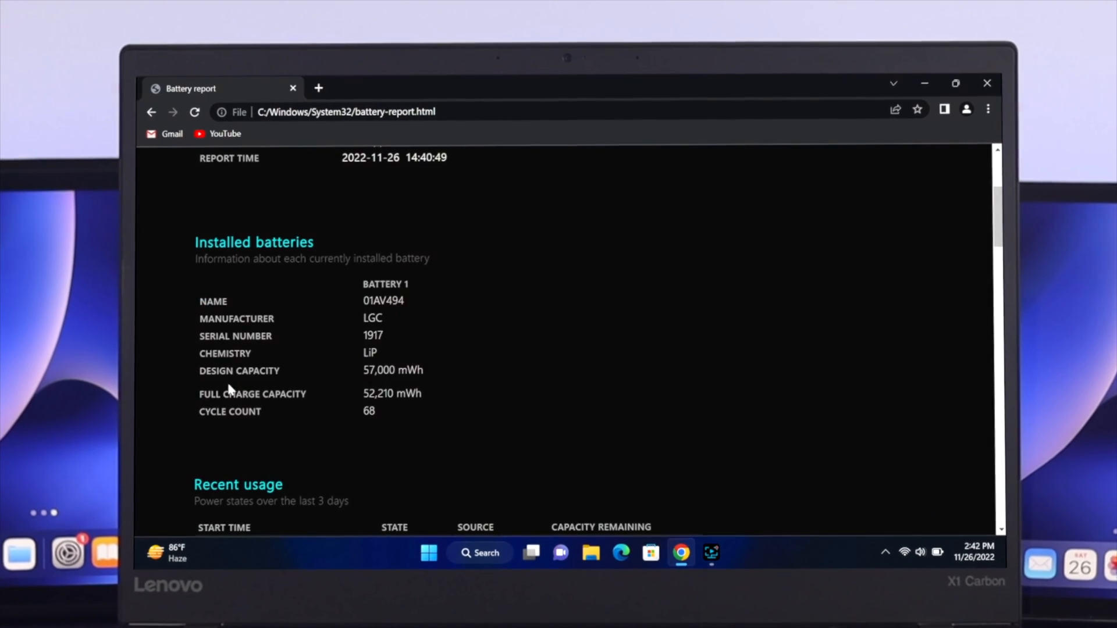